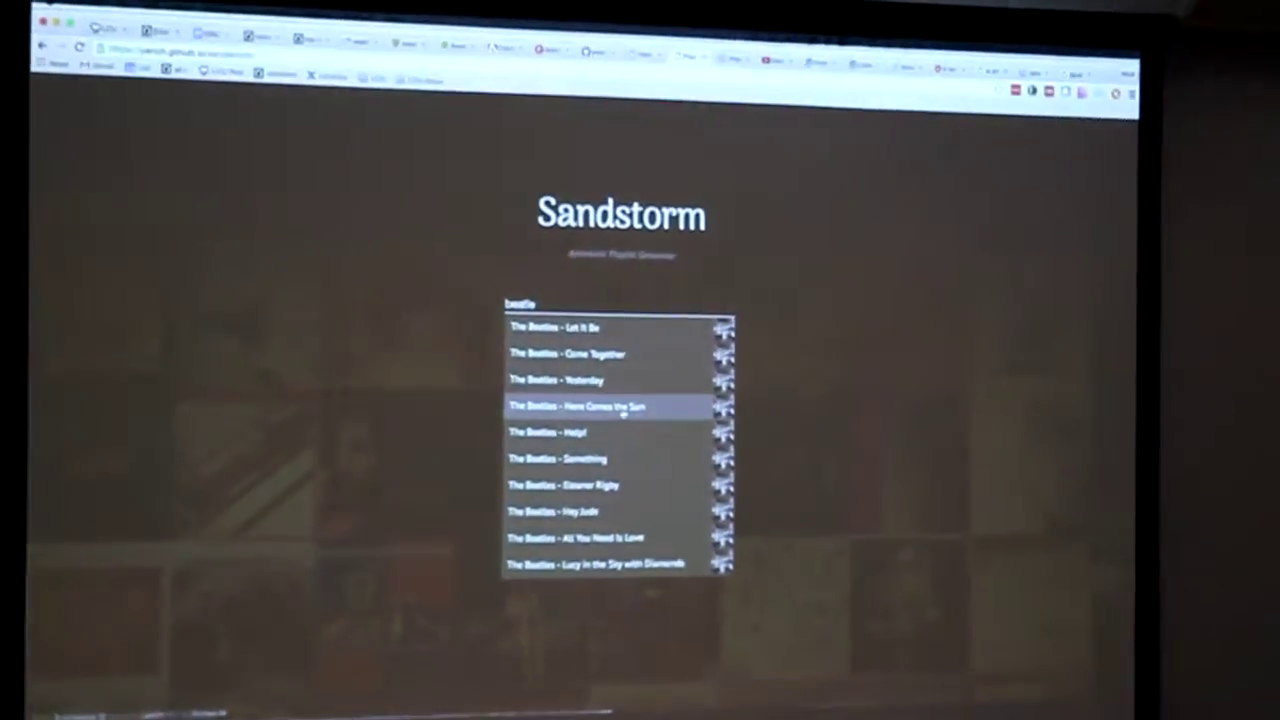
Step: Add seed songs The Beatles - Let It Be, Queen - Killer Queen and Adele - Rolling in the Deep
left_click(560, 328)
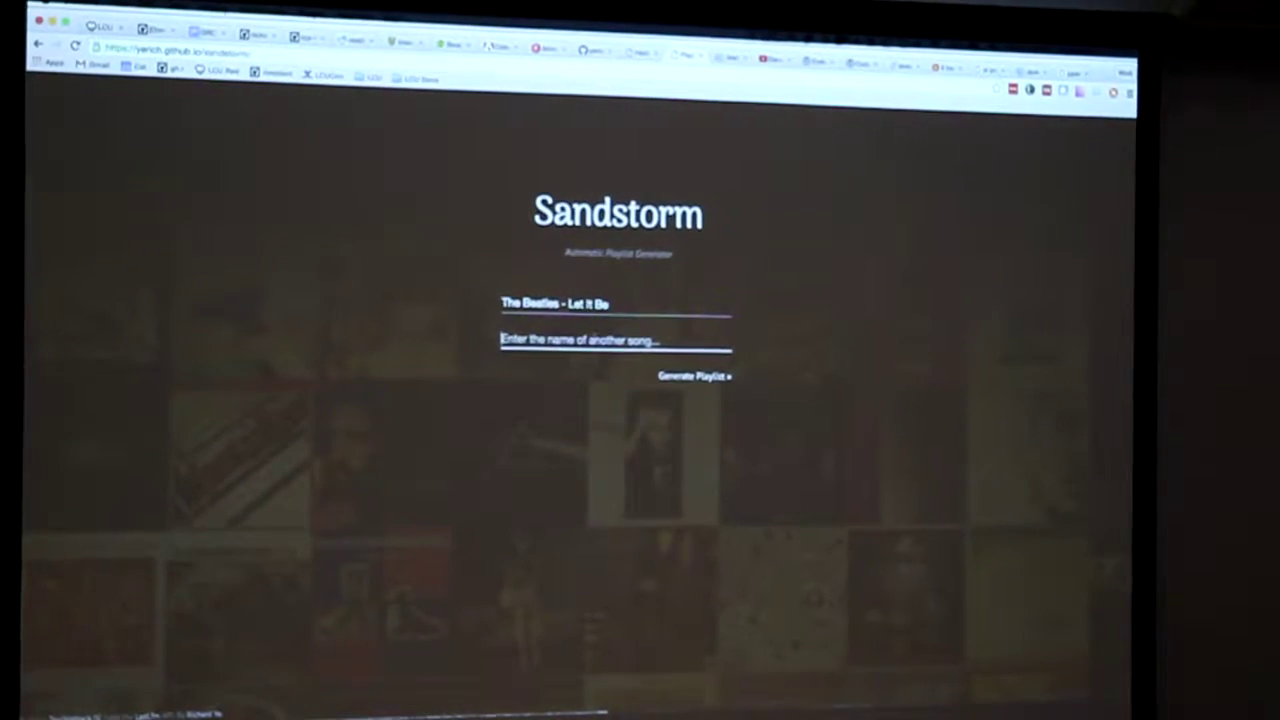
type("queen")
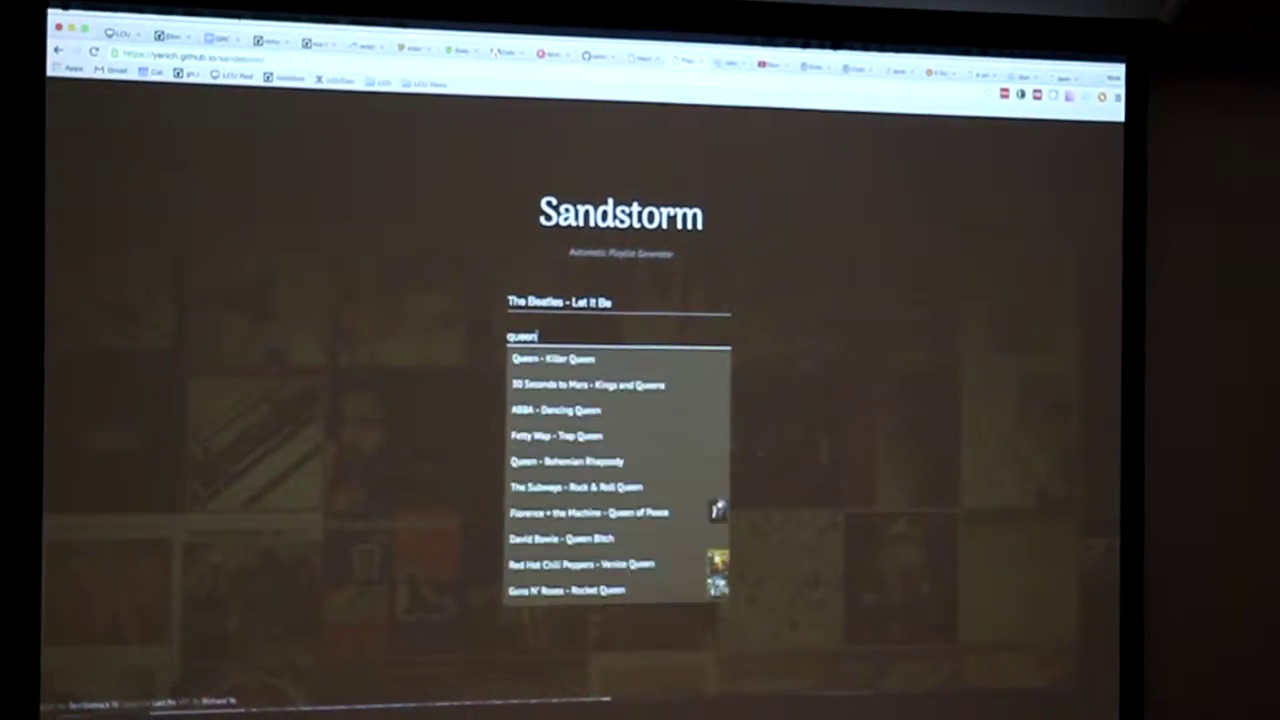
left_click(552, 358)
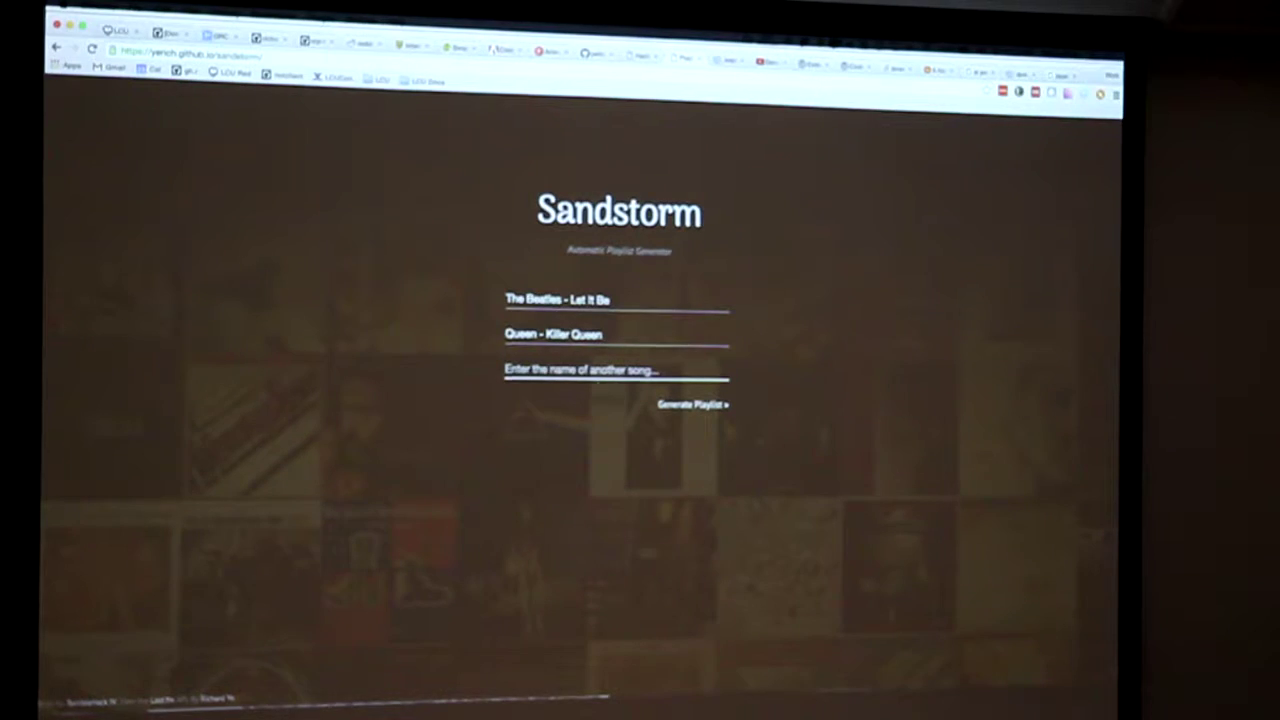
type("adele")
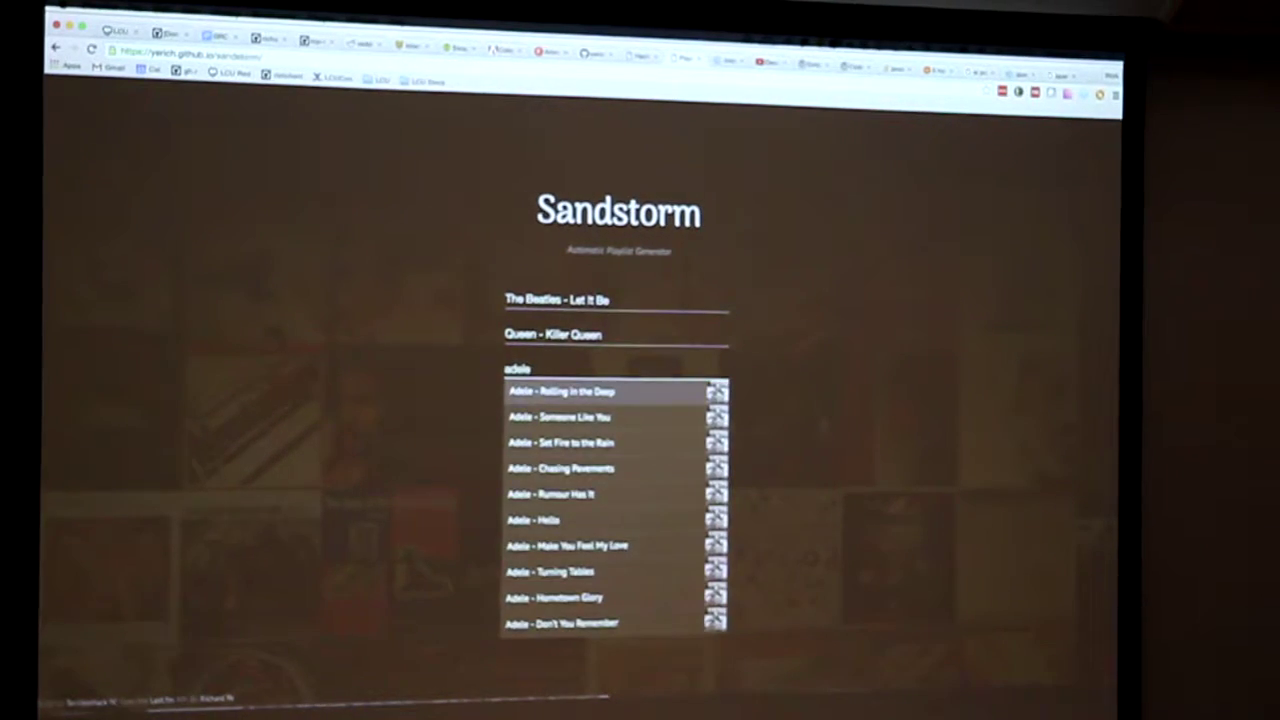
left_click(564, 390)
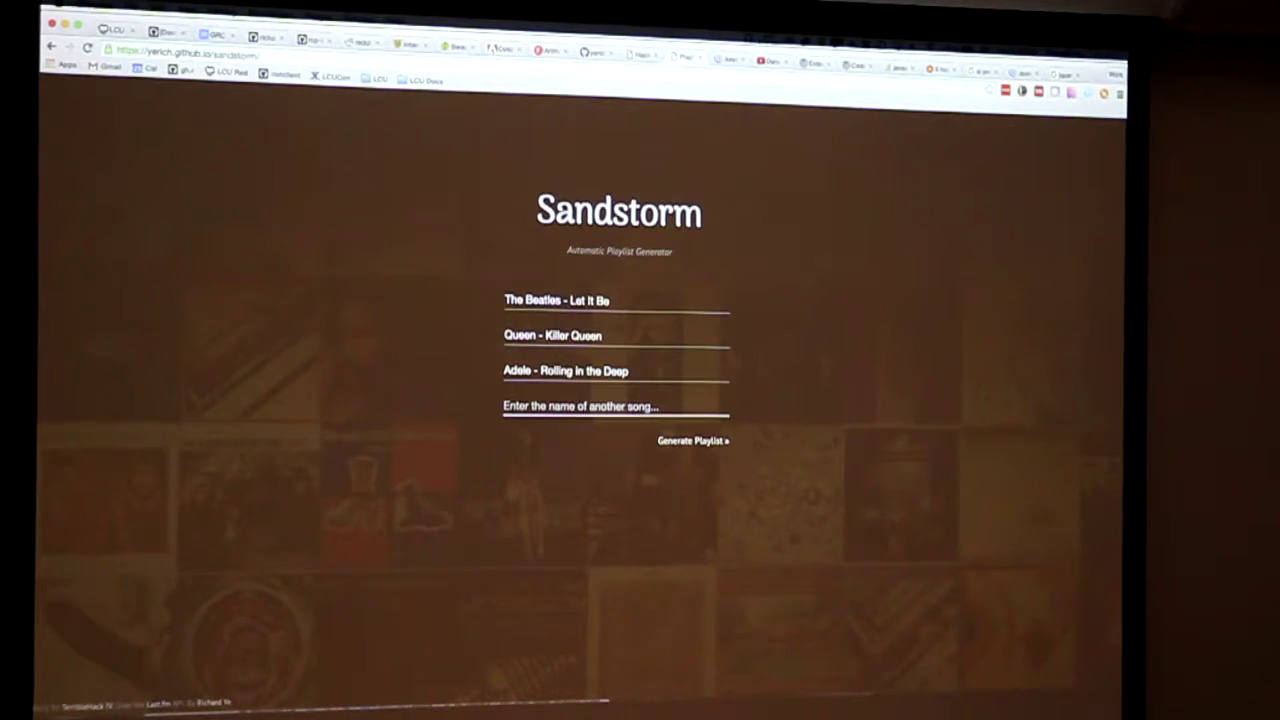
Step: Generate the playlist, yielding five Darude - Sandstorm tracks, then show the browser's recent history
left_click(692, 440)
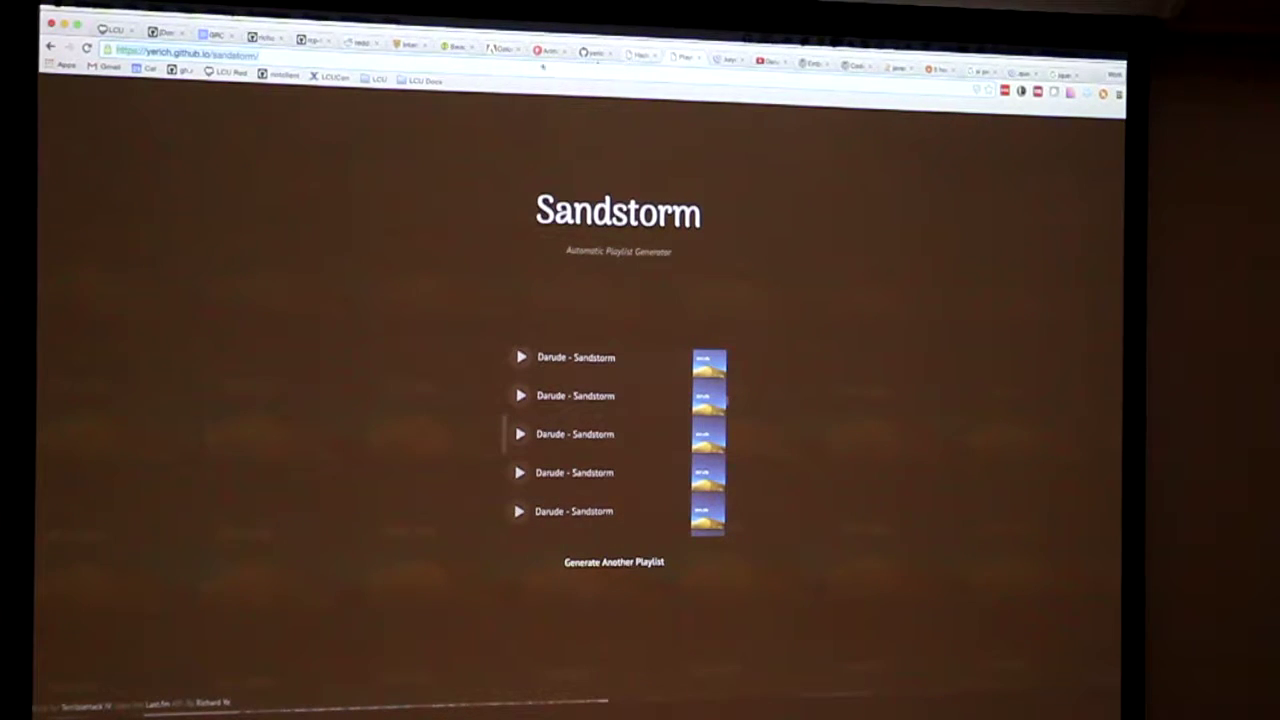
left_click(50, 48)
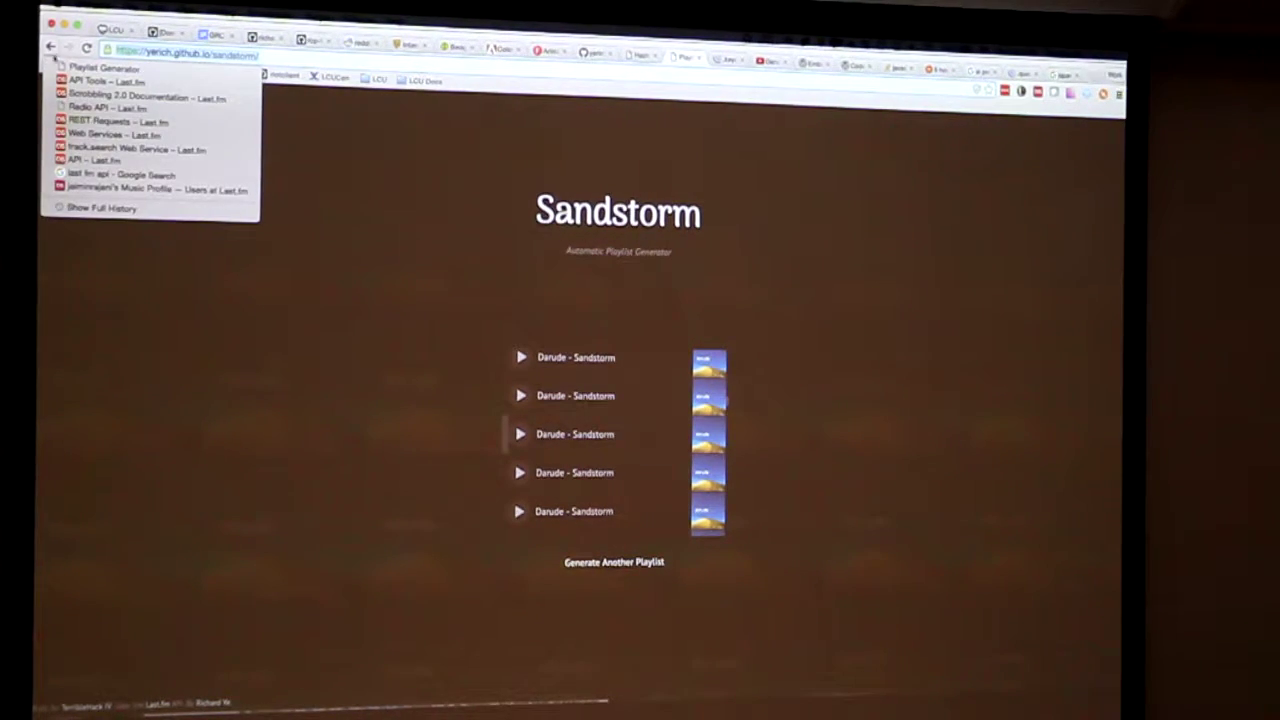